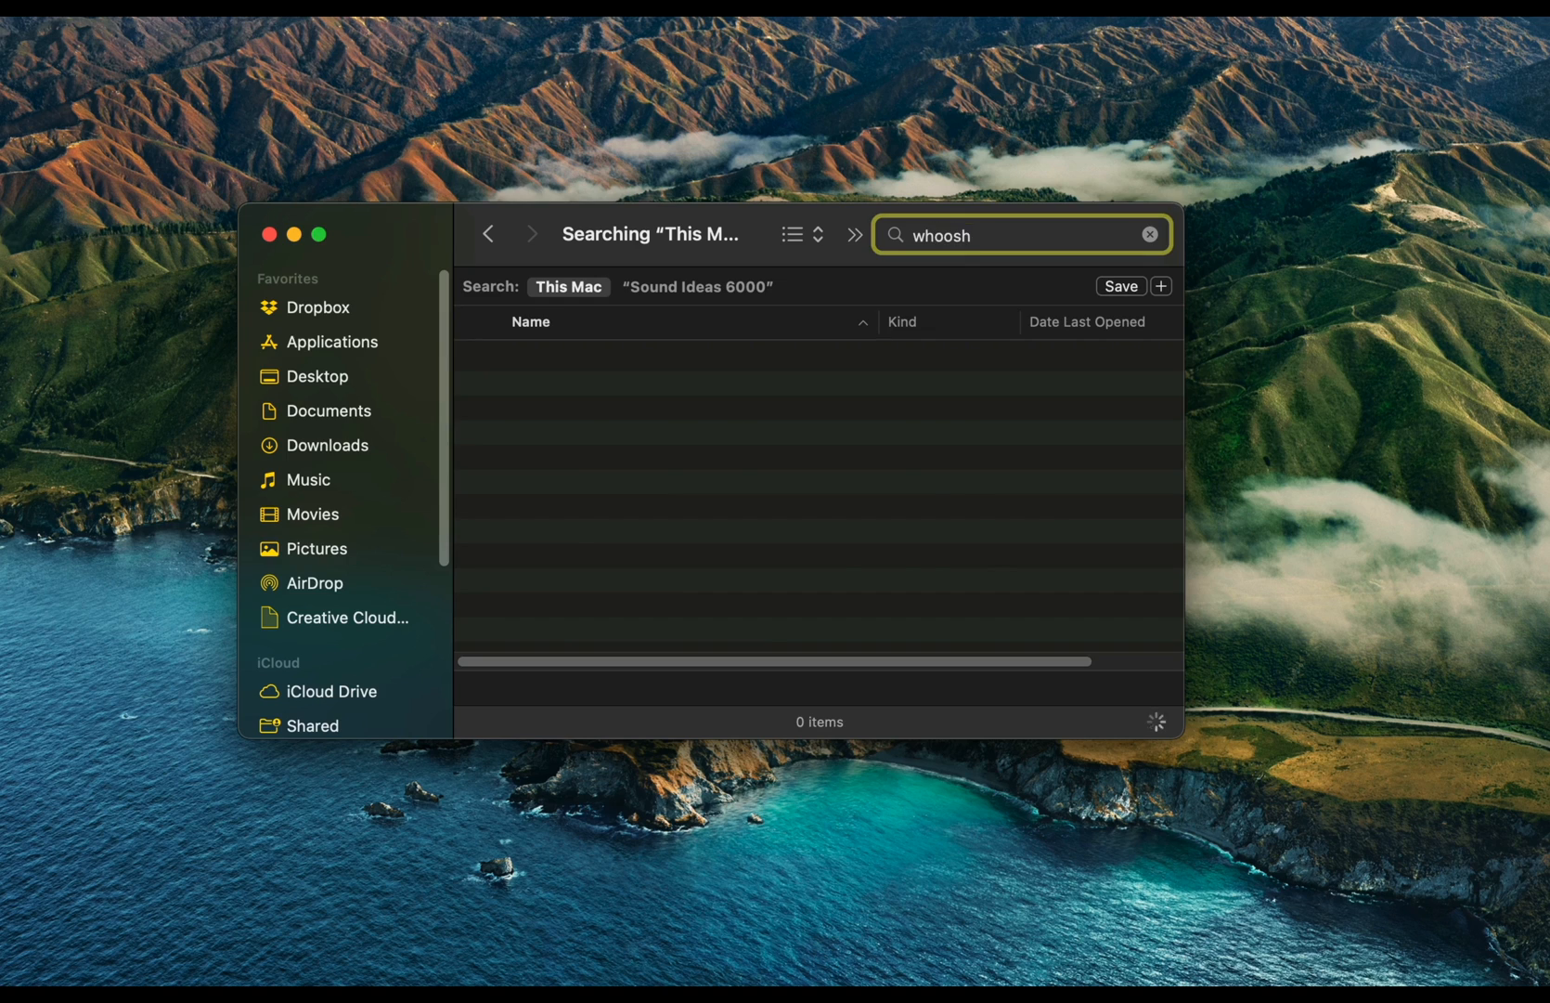
Open the ADD Audio Bridge window over the Final Cut Pro project library after the empty 'whoosh' Finder search
click(637, 406)
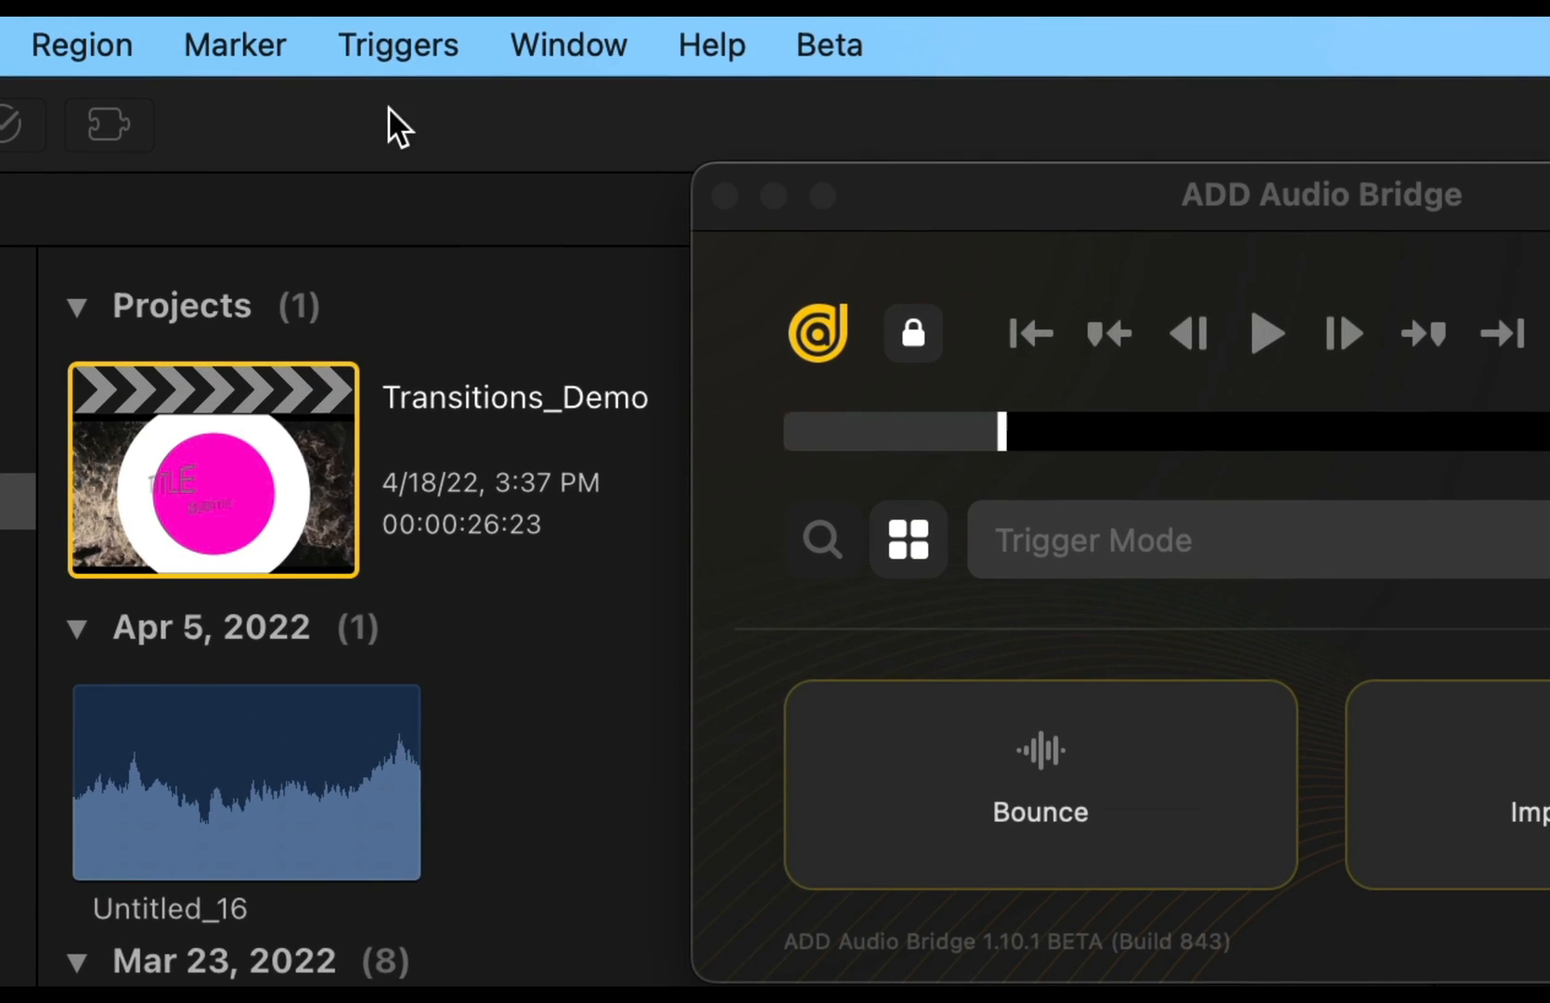
Show the Audio Design Desk Library's Replace tab with Feels and Genres filters
click(397, 45)
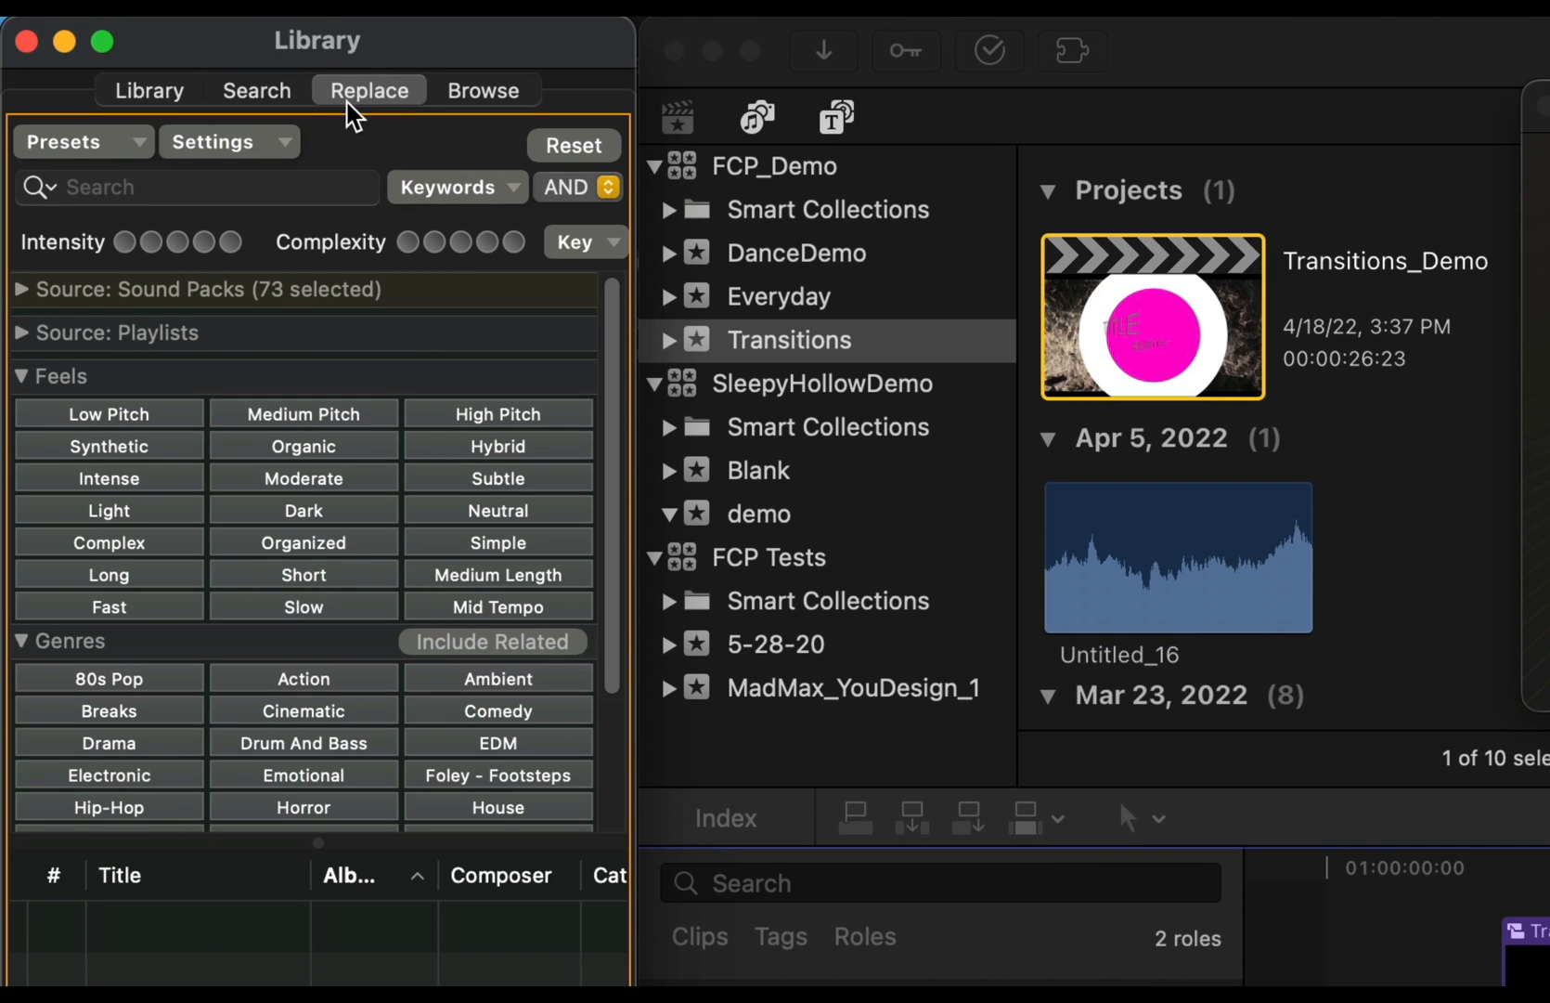
click(203, 242)
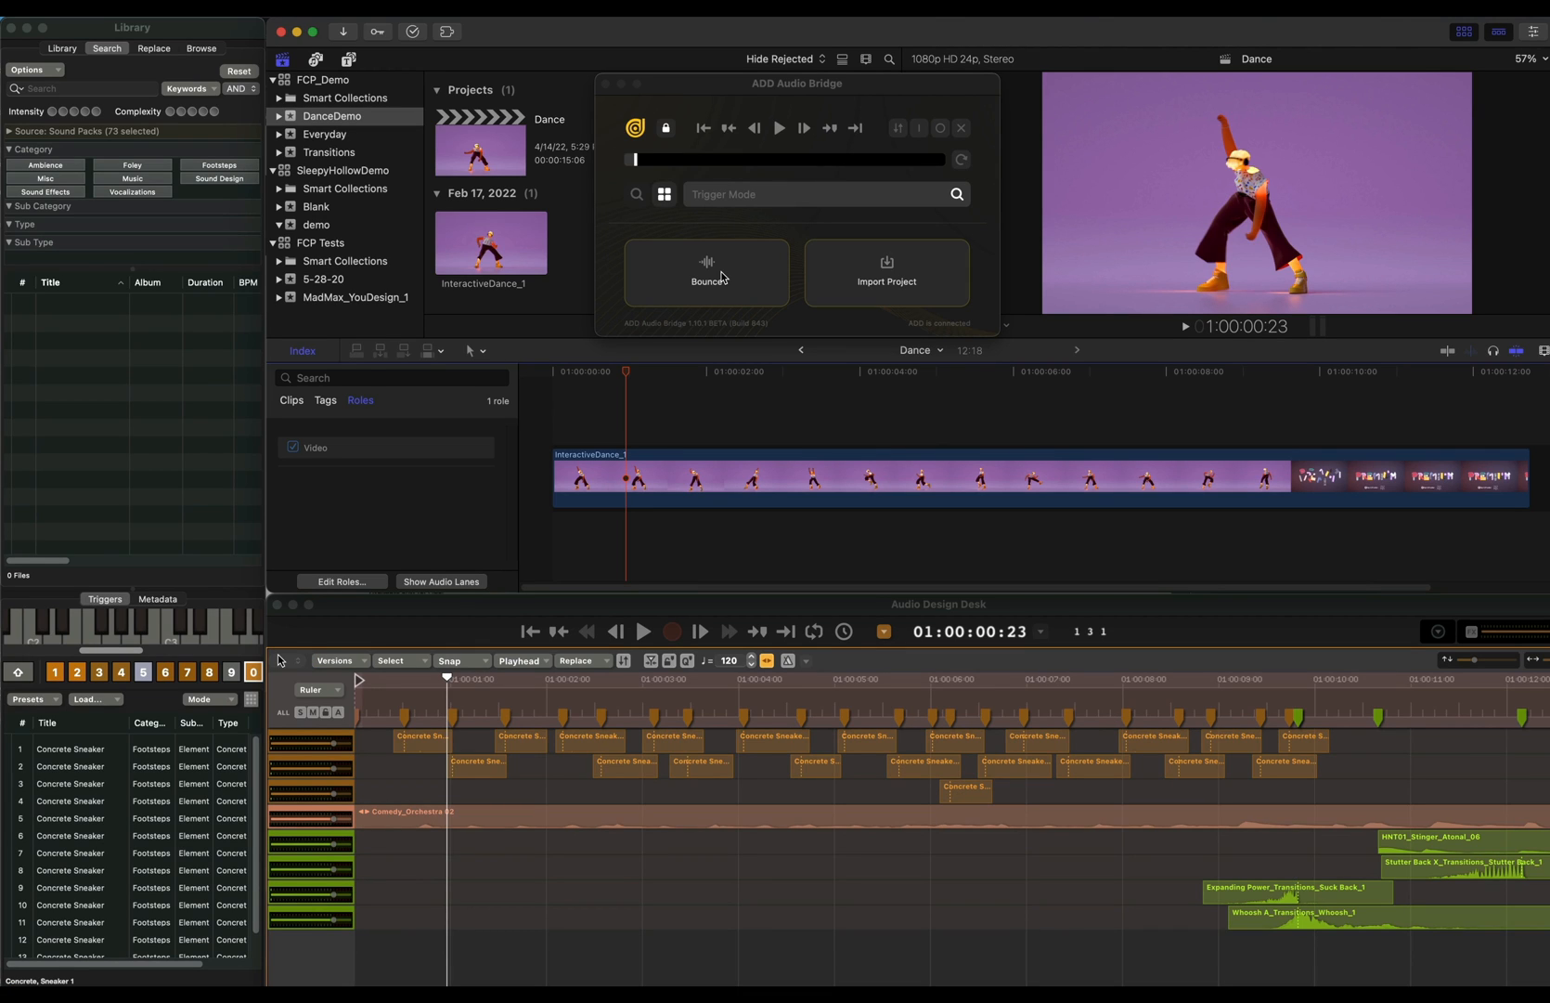
Bounce from ADD Audio Bridge, then reach the add.app Try It Free trial sign-up page
click(706, 279)
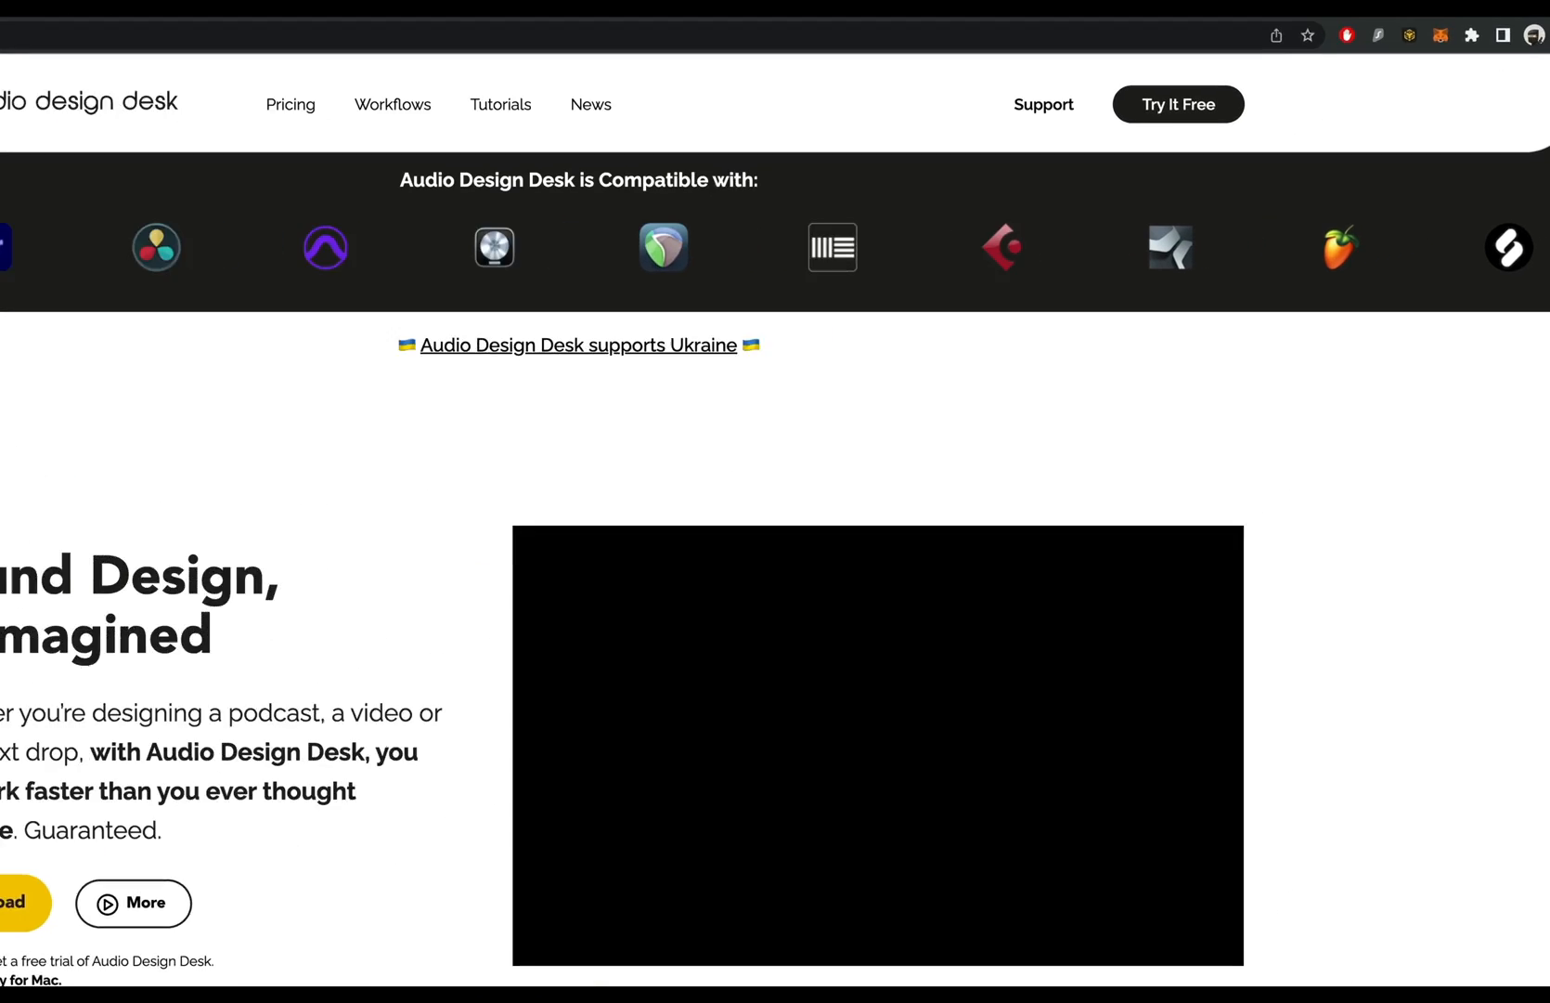
click(1176, 104)
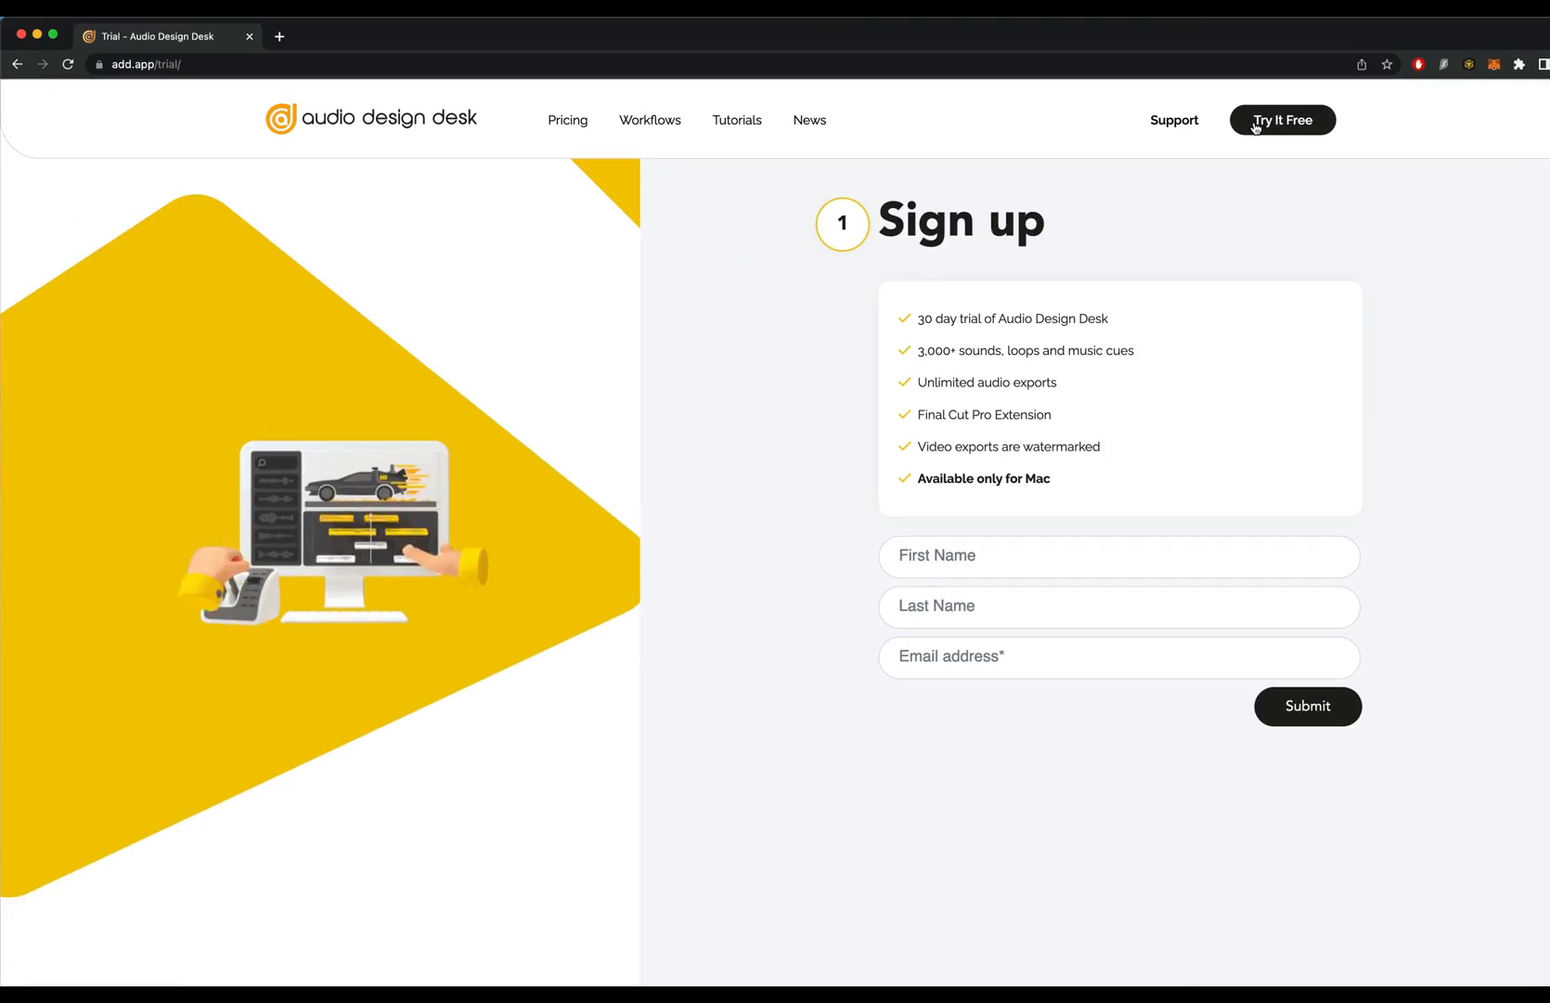